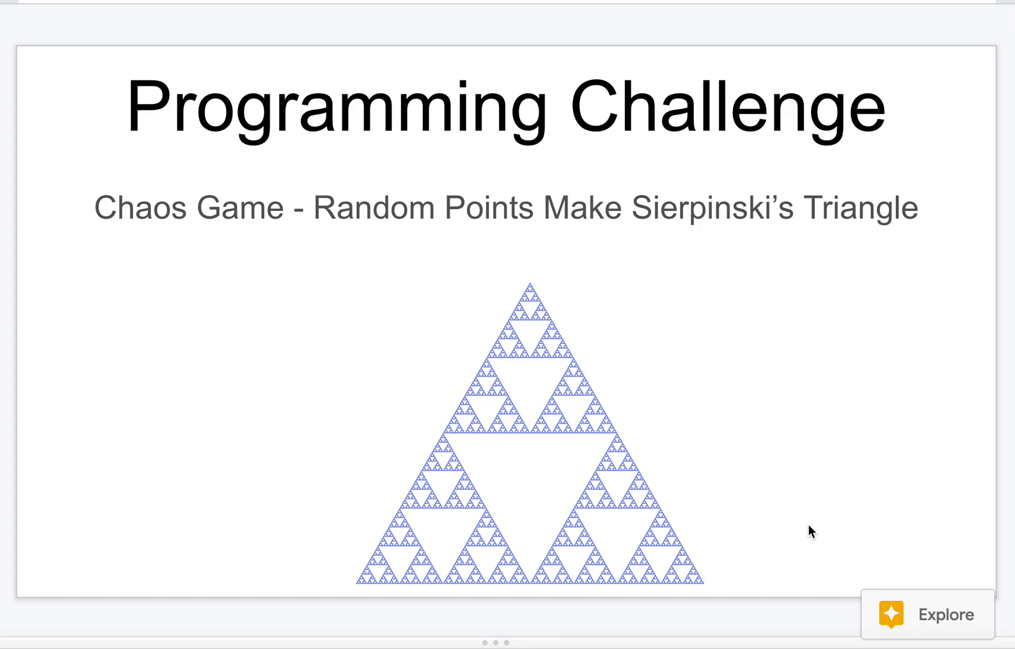
pyautogui.moveTo(617, 225)
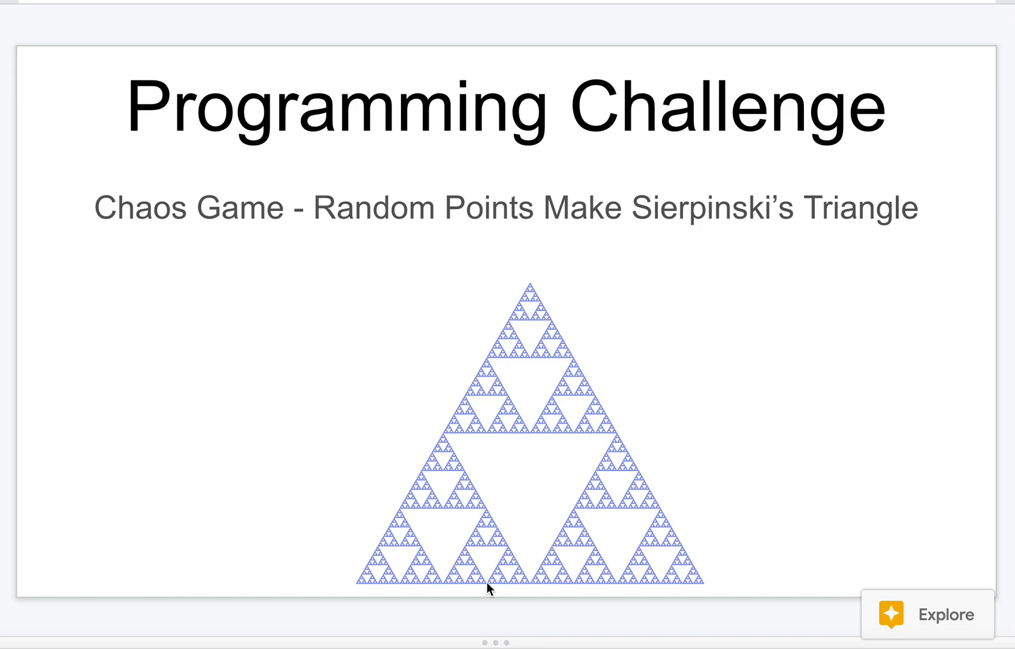
pyautogui.moveTo(444, 411)
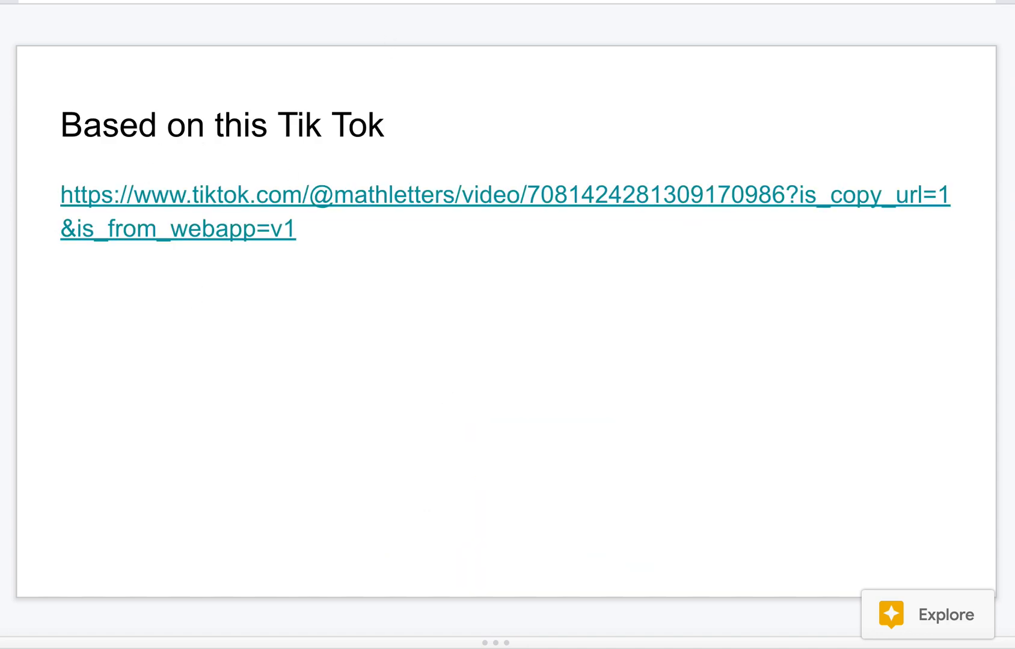
# - Advance from the Chaos Game title slide to the 'Based on this Tik Tok' slide
pyautogui.click(177, 195)
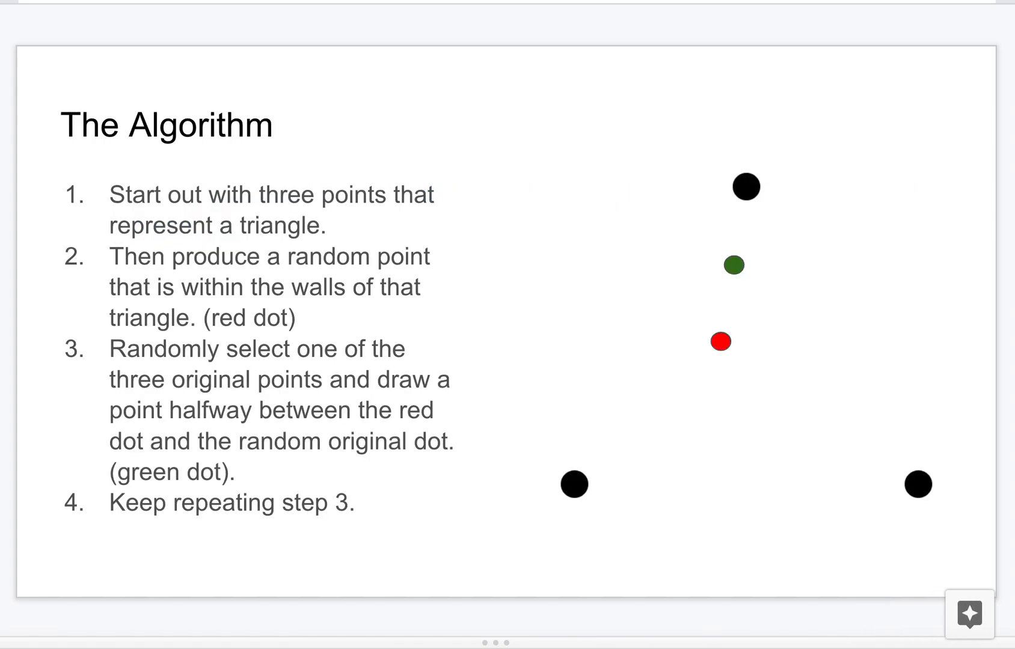
pyautogui.moveTo(645, 374)
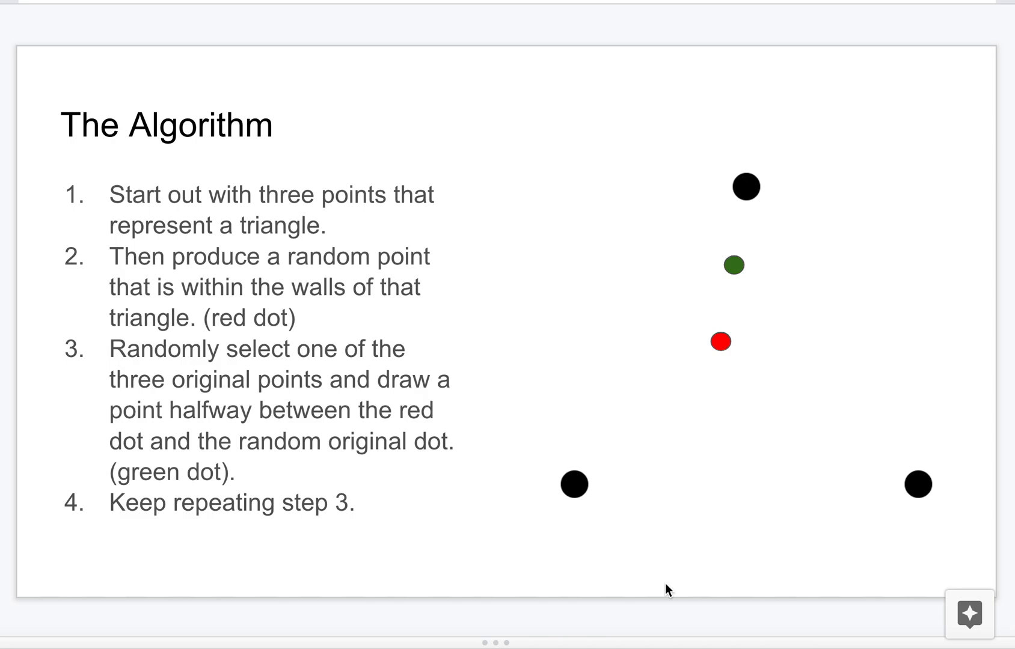
pyautogui.moveTo(183, 259)
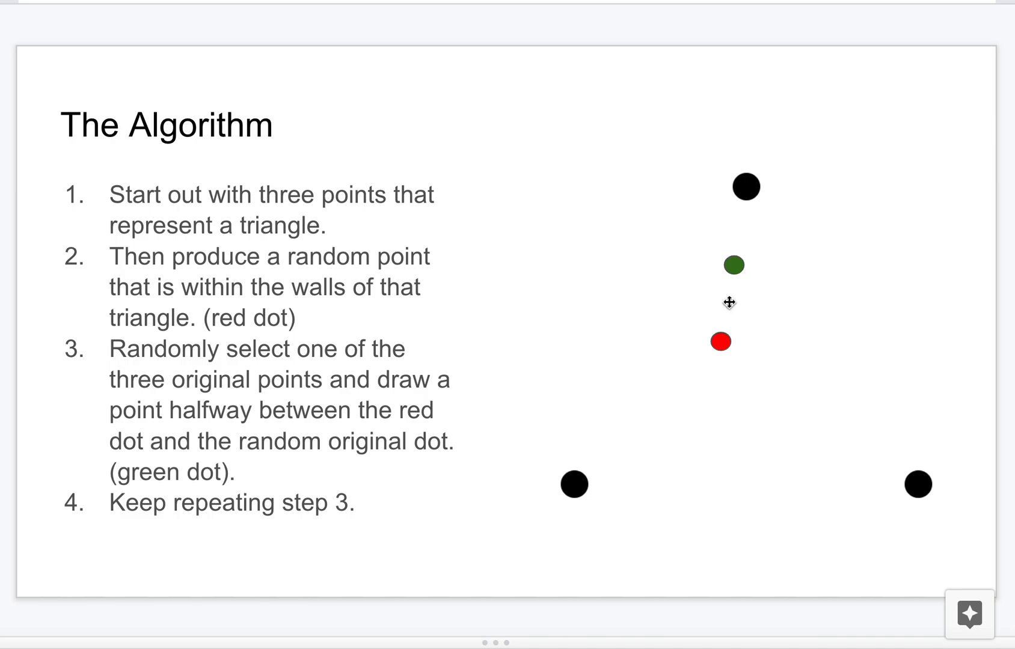
pyautogui.moveTo(728, 164)
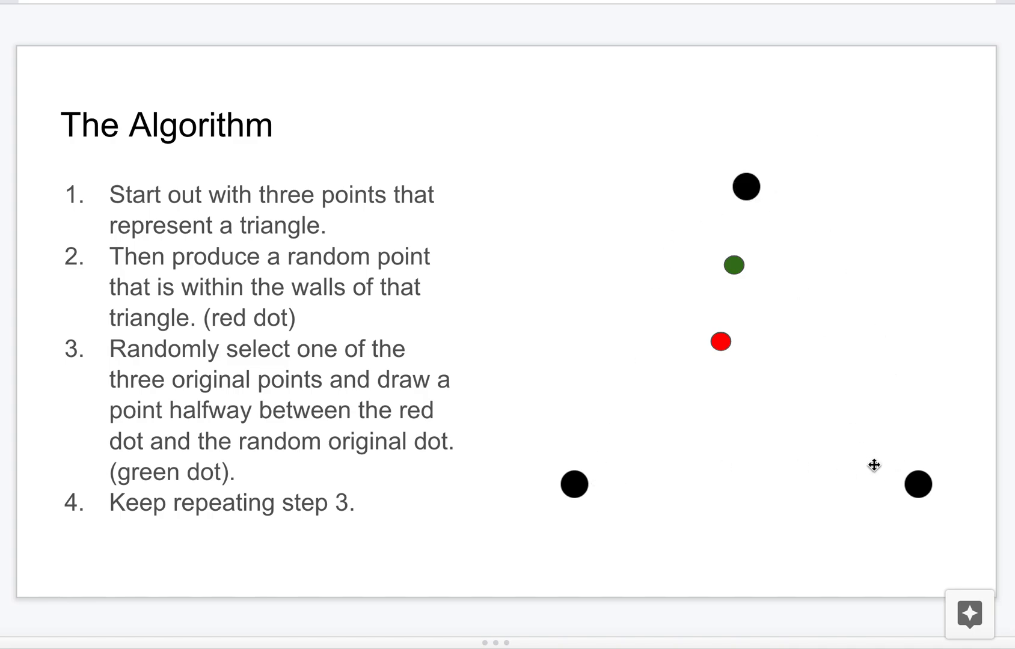
pyautogui.moveTo(835, 313)
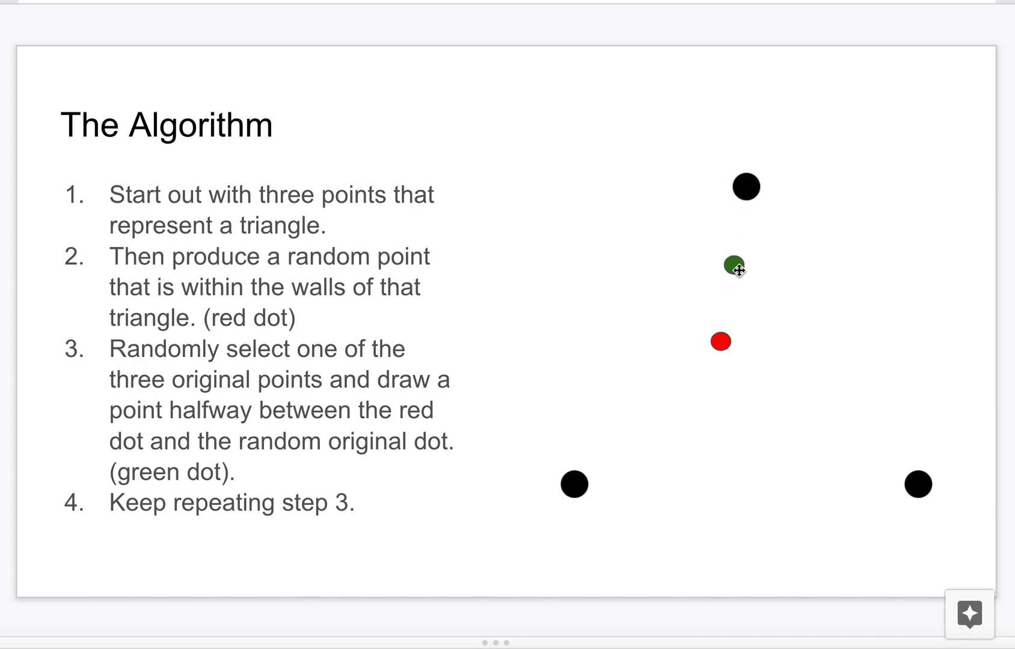
pyautogui.moveTo(734, 267)
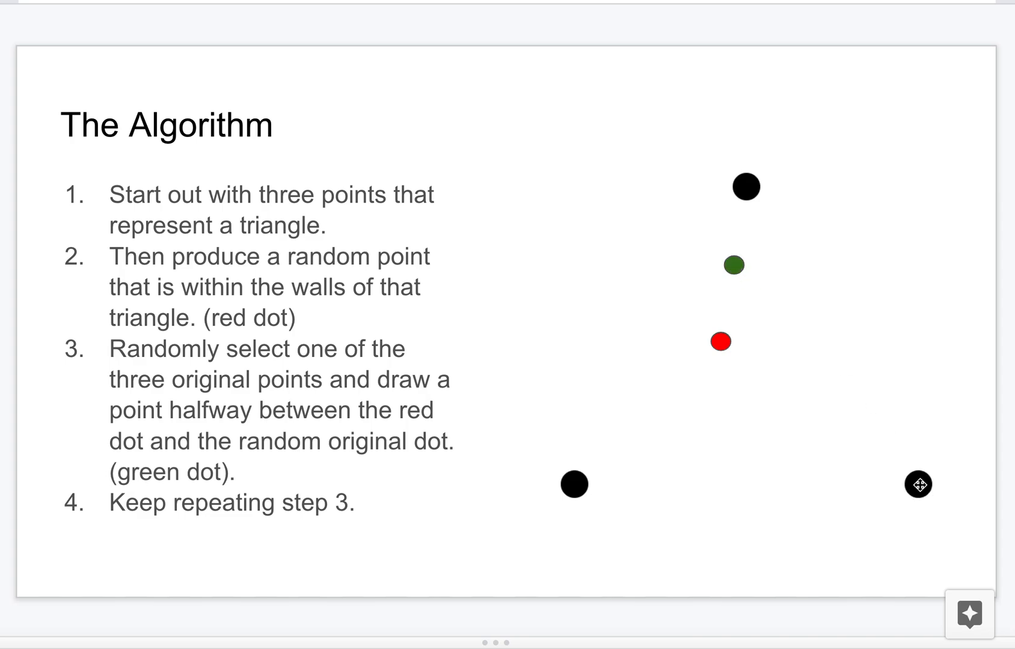
pyautogui.moveTo(843, 394)
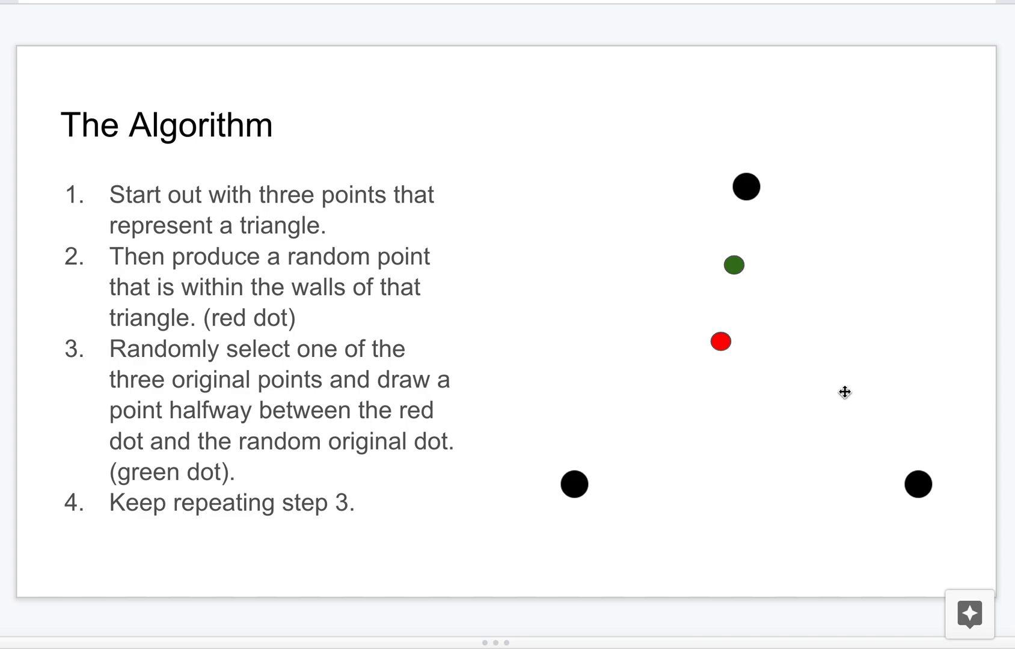
pyautogui.moveTo(729, 417)
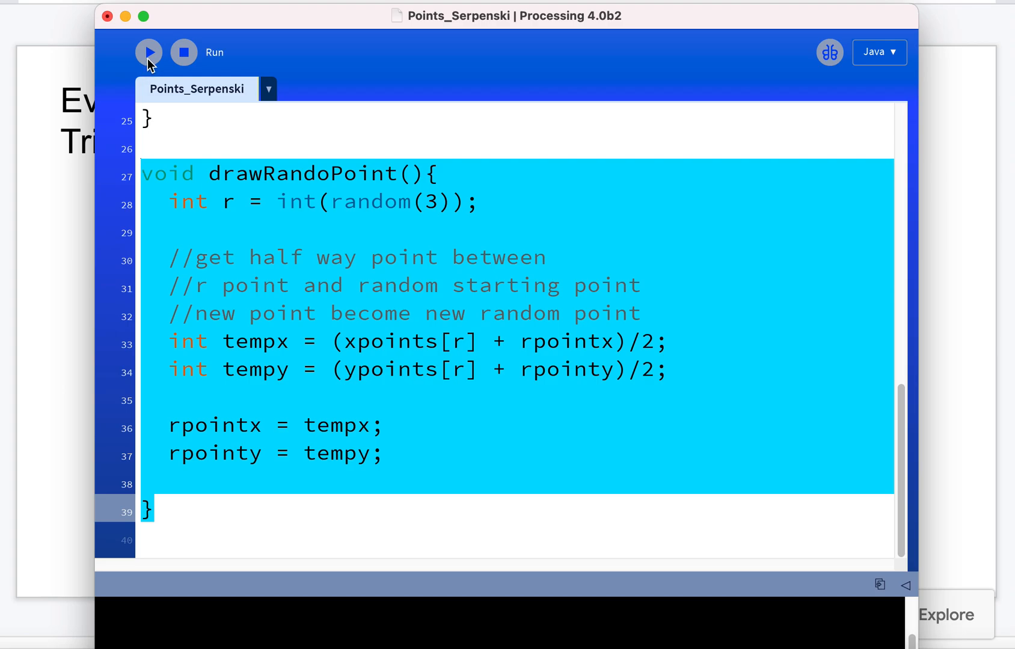
# - Run the Points_Serpenski sketch from the Processing toolbar
pyautogui.click(148, 52)
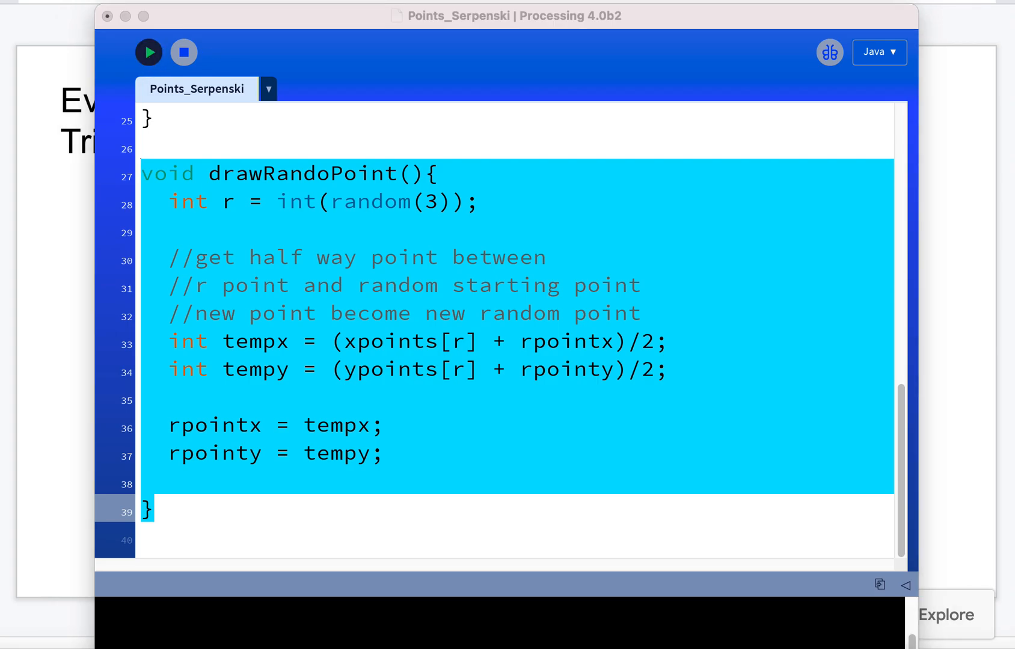
pyautogui.click(148, 52)
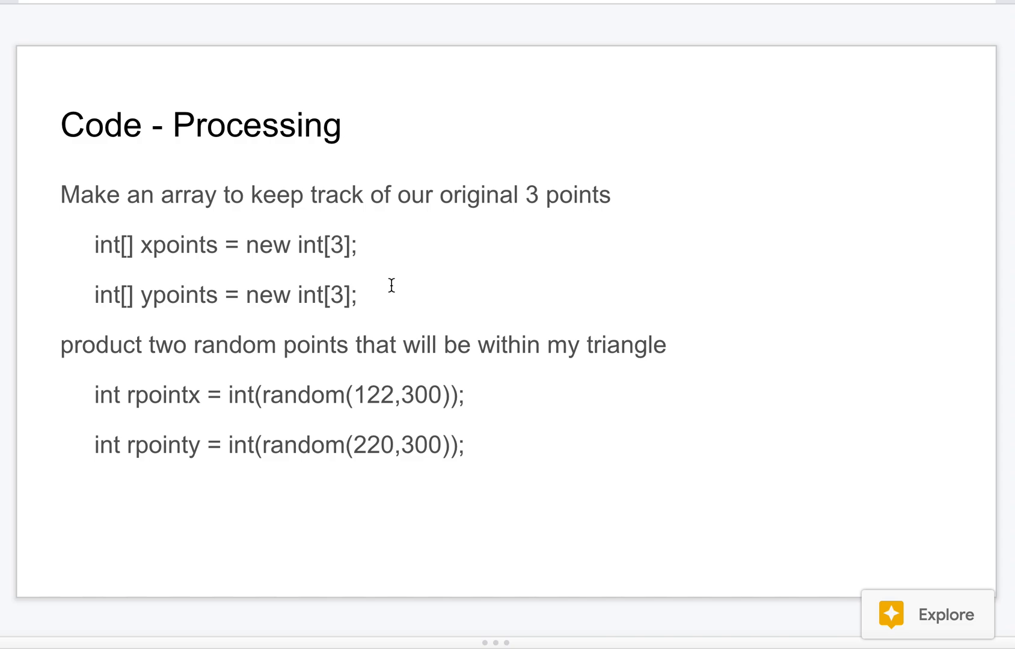
pyautogui.moveTo(401, 407)
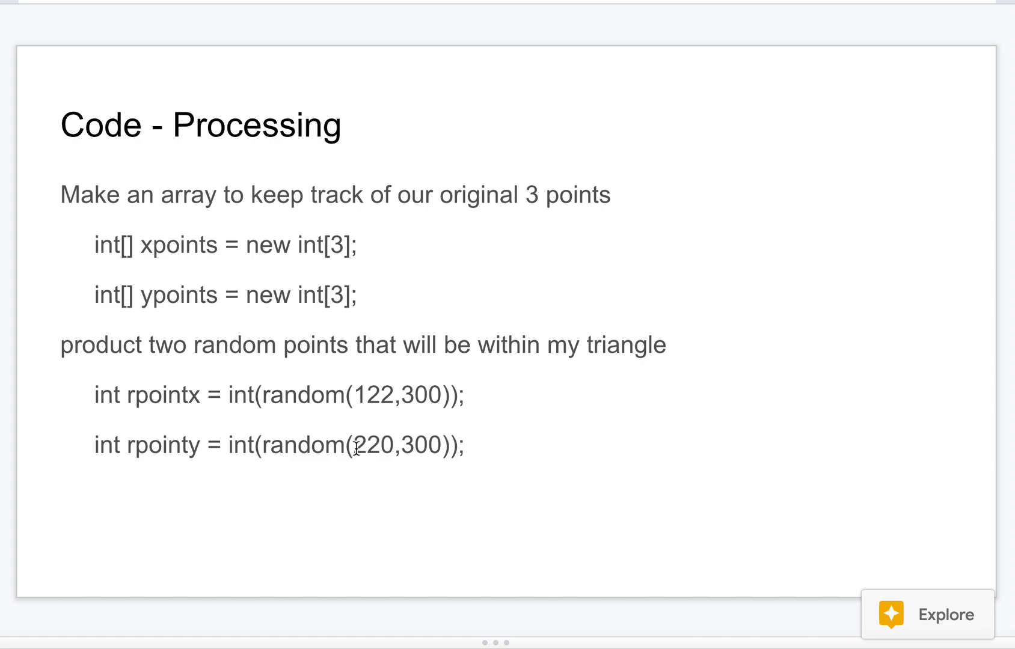
pyautogui.moveTo(440, 444)
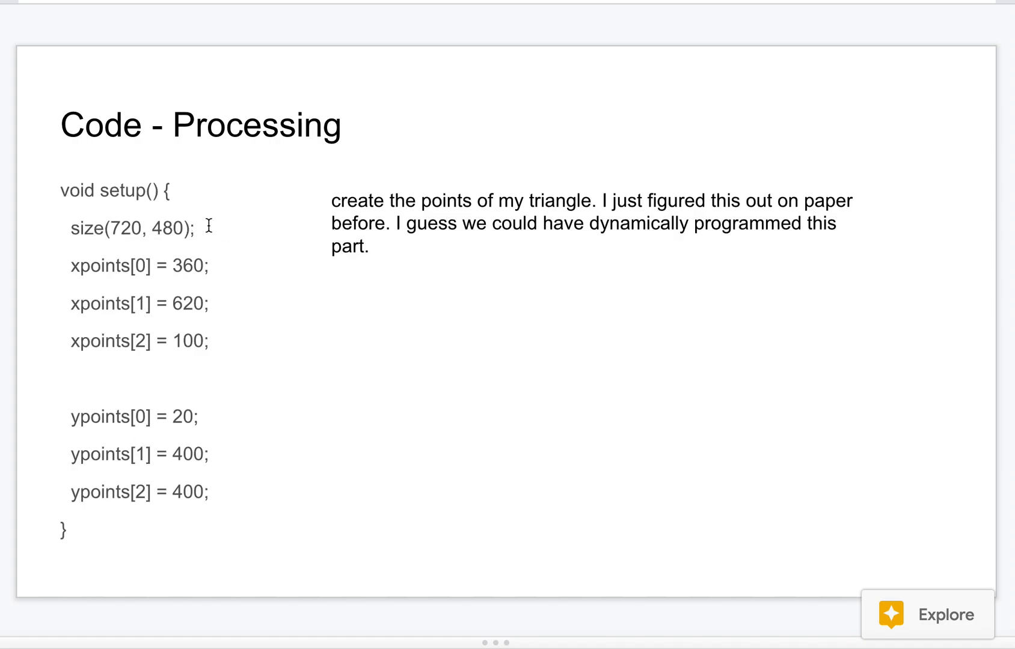
pyautogui.moveTo(72, 272)
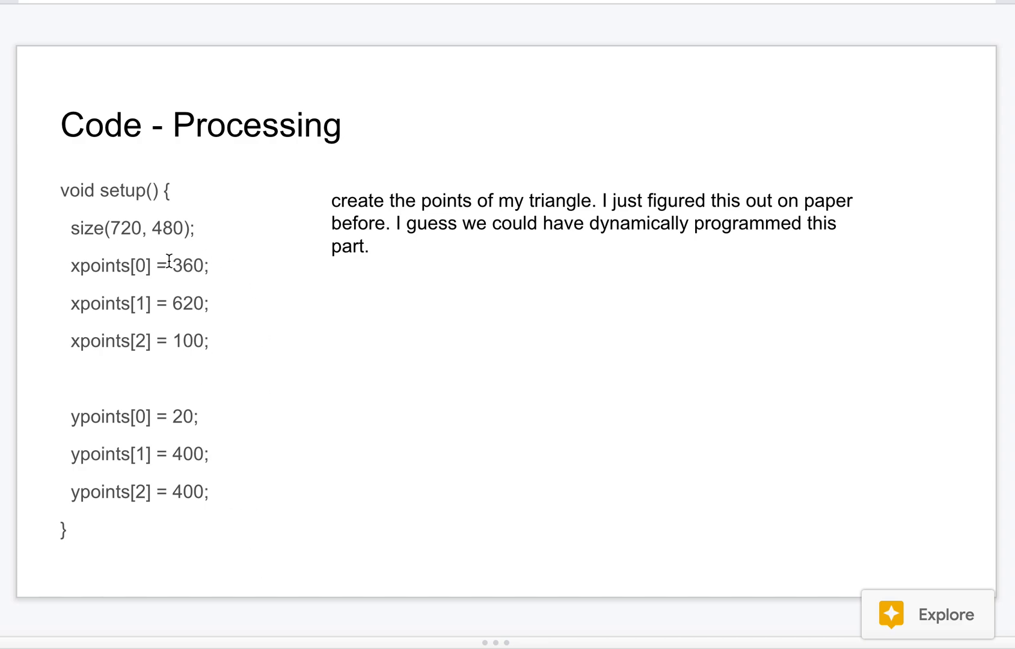
pyautogui.moveTo(216, 271)
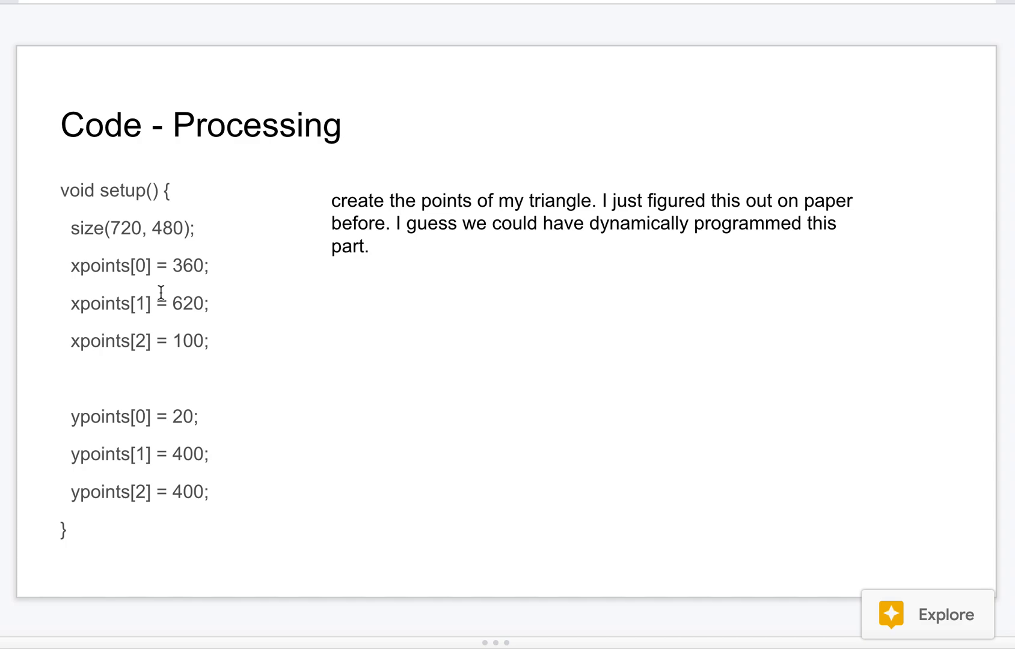
pyautogui.moveTo(159, 280)
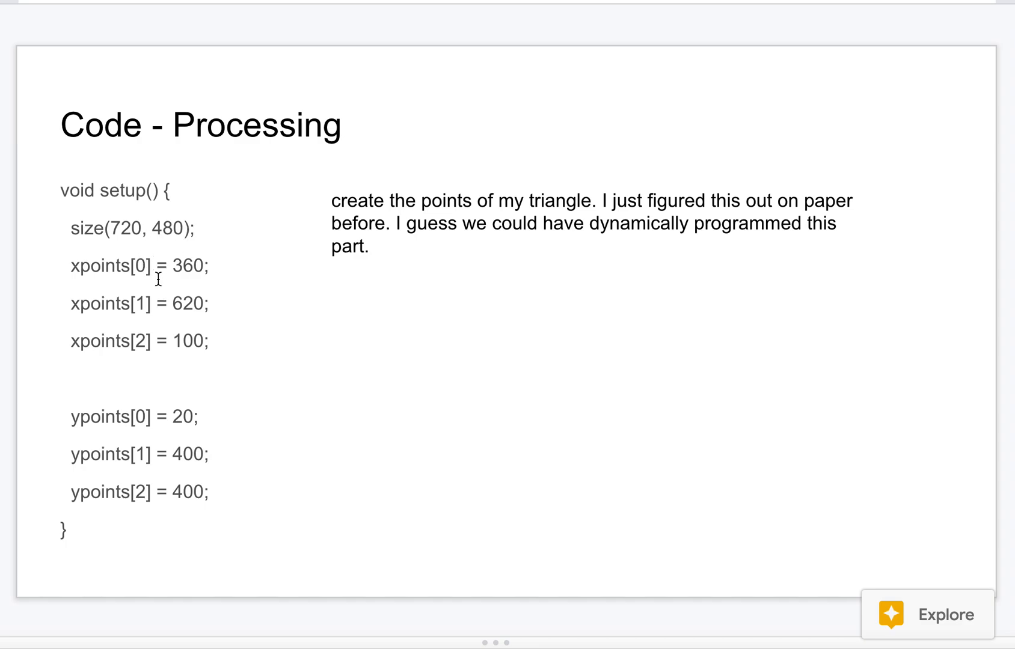
pyautogui.moveTo(259, 357)
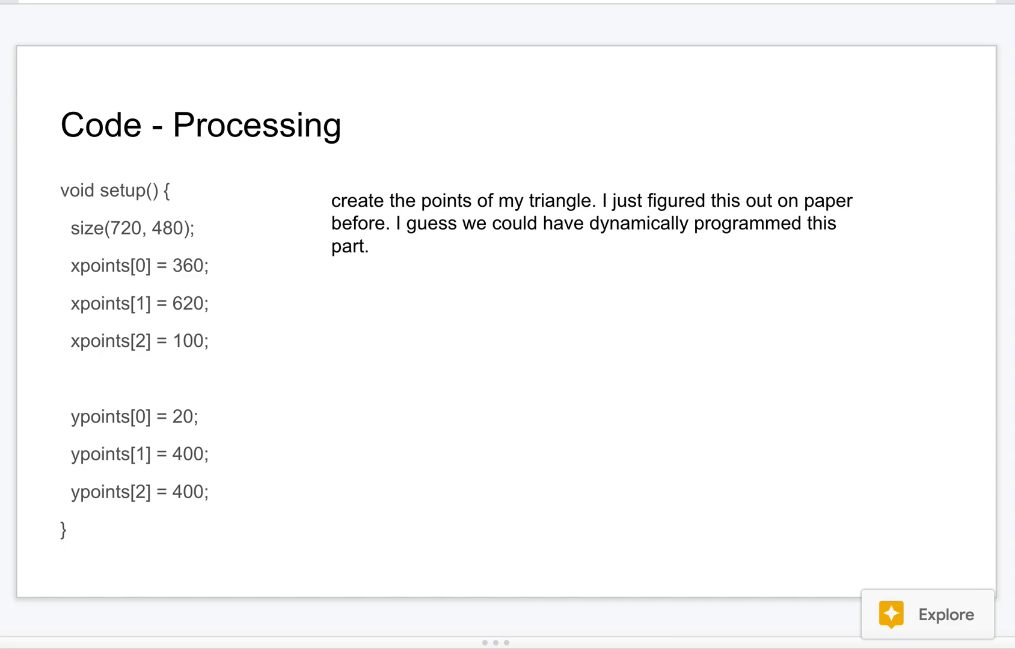
pyautogui.moveTo(133, 376)
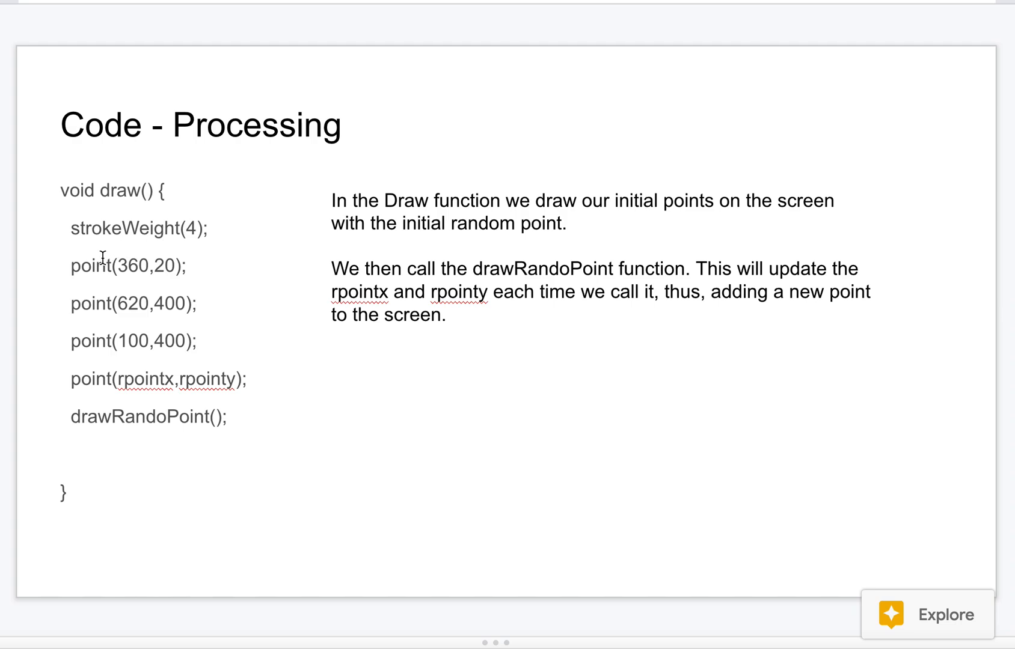
pyautogui.moveTo(88, 316)
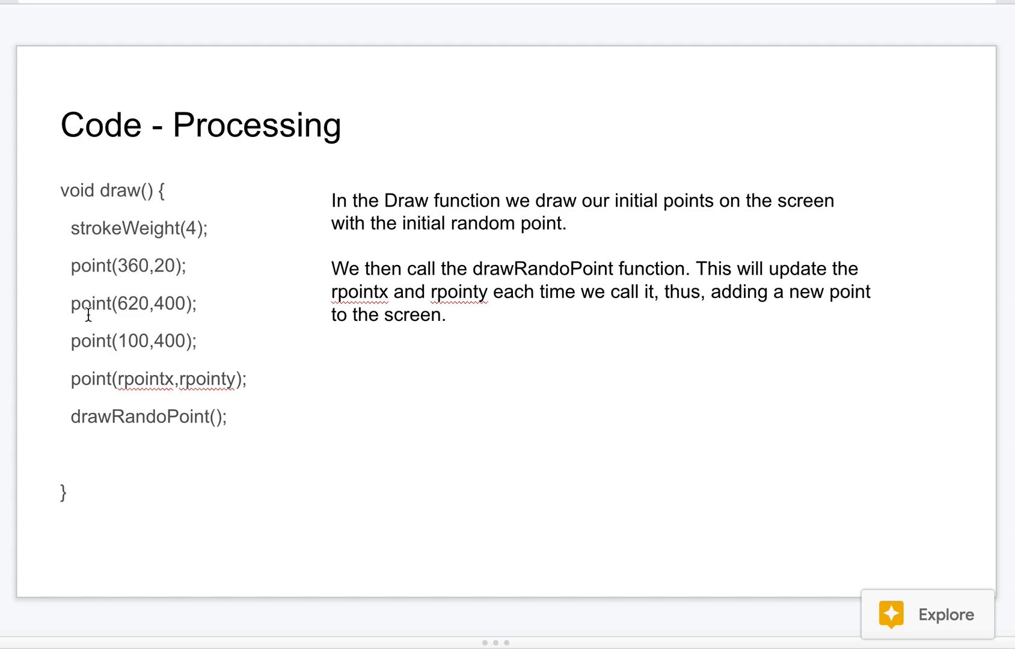
# - Advance to the 'Code - Processing' slide explaining void draw()
pyautogui.moveTo(75, 265); pyautogui.dragTo(159, 305)
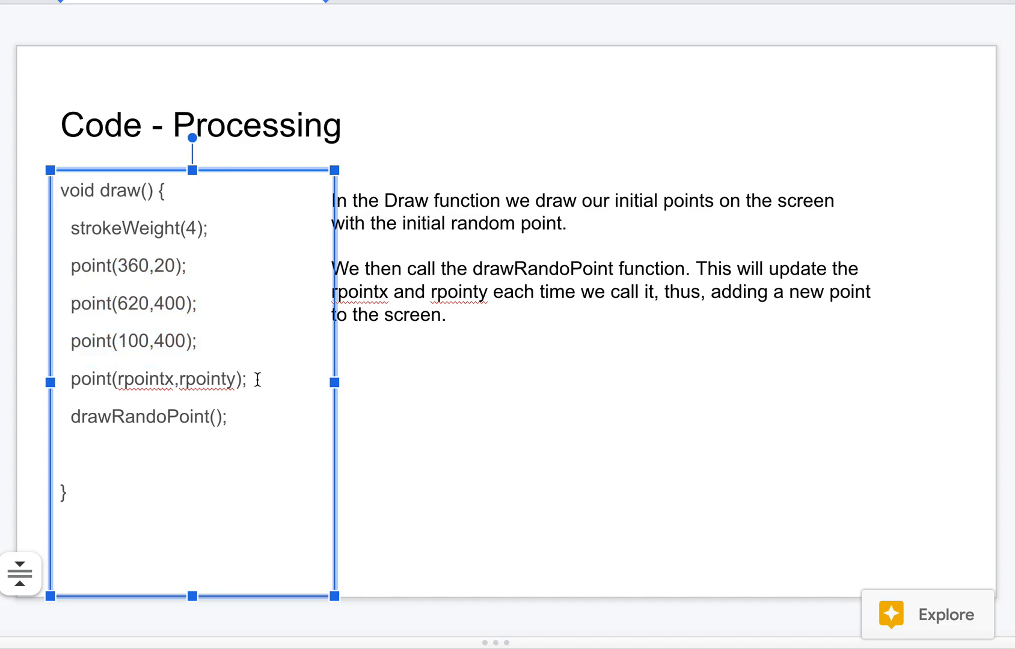
pyautogui.doubleClick(149, 418)
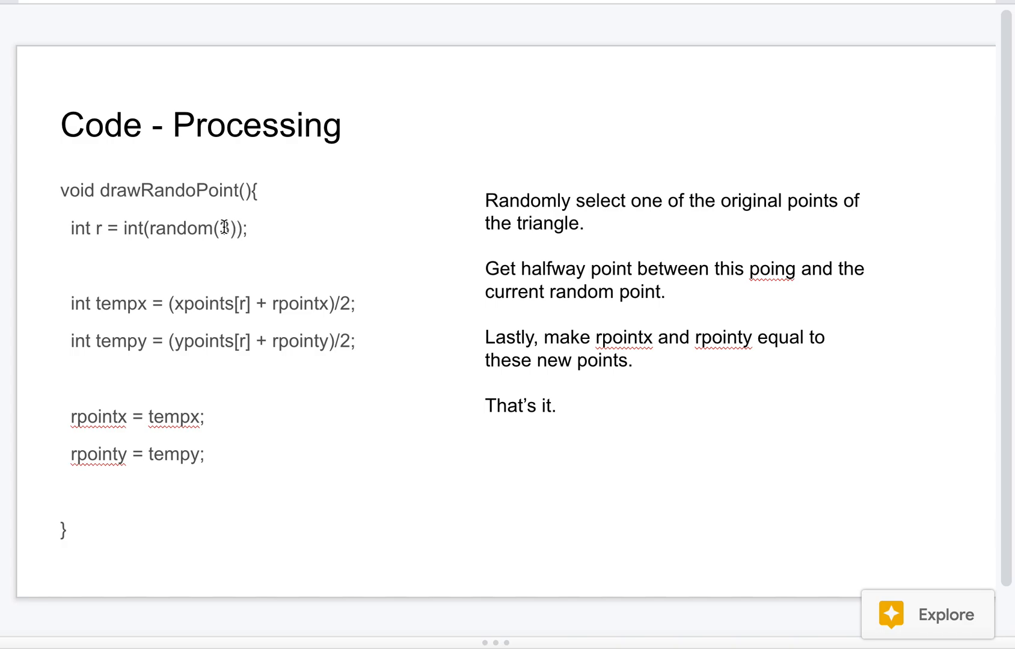
# - Show the slide explaining void drawRandoPoint(), then return to the draw() slide
pyautogui.write('3')
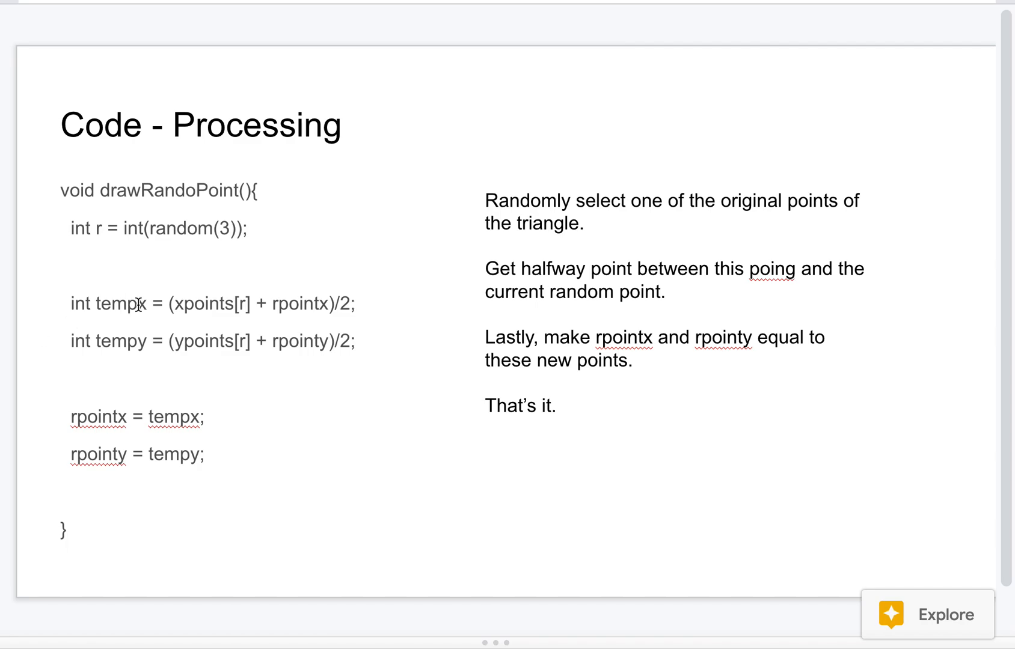
pyautogui.moveTo(204, 304)
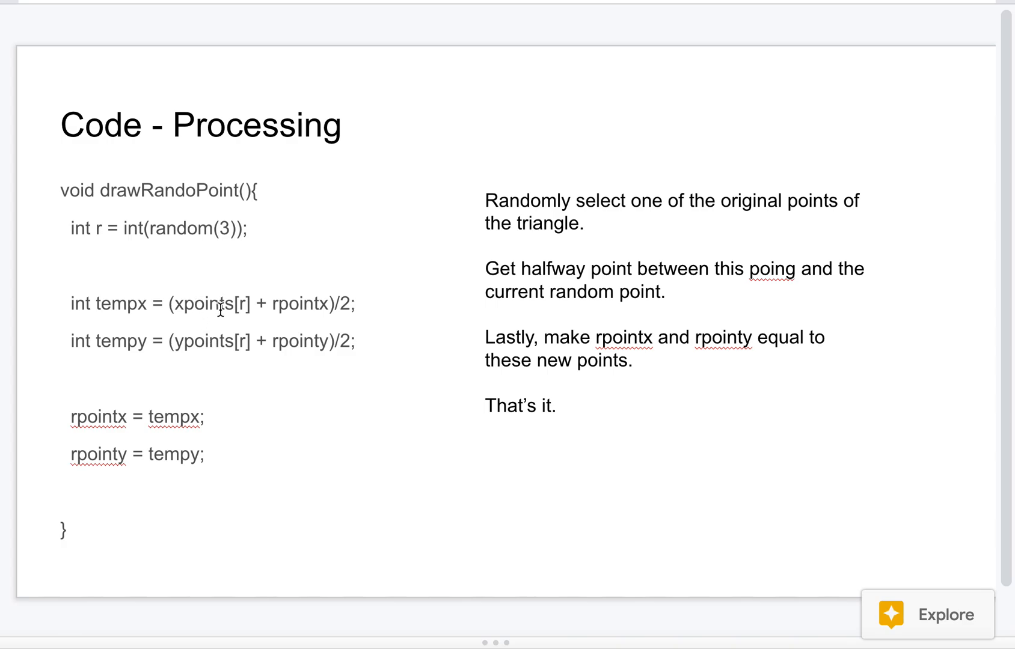
pyautogui.moveTo(290, 304)
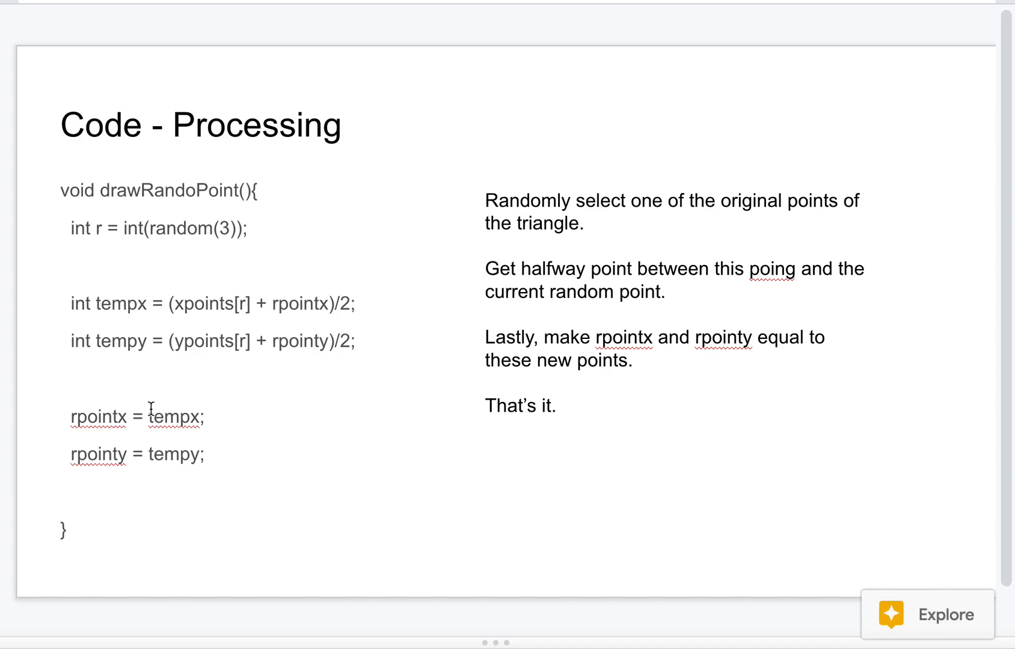
pyautogui.doubleClick(99, 416)
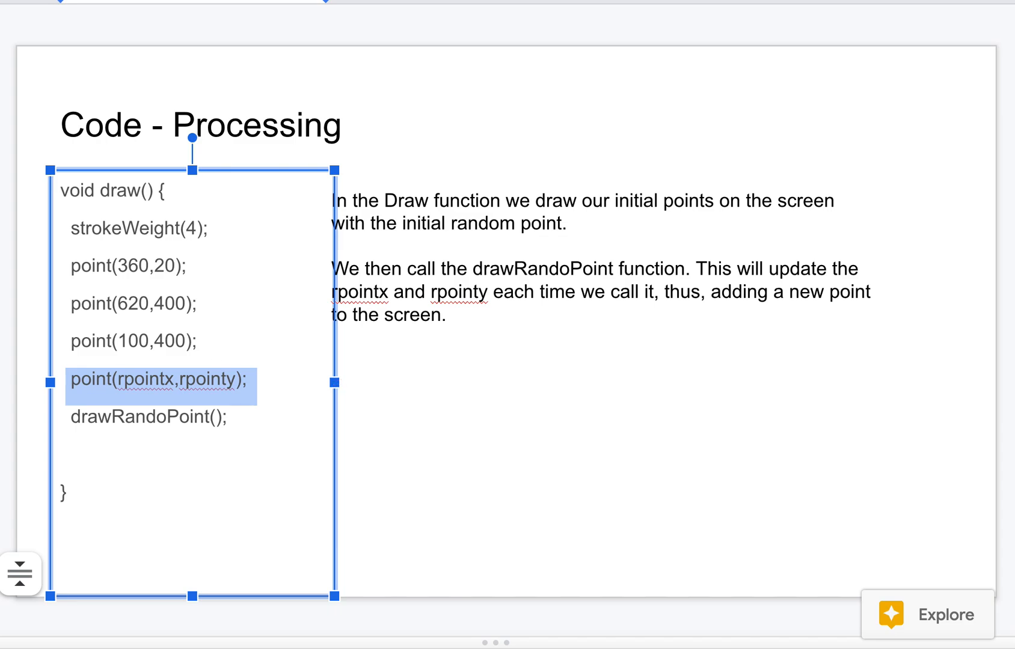
pyautogui.moveTo(153, 433)
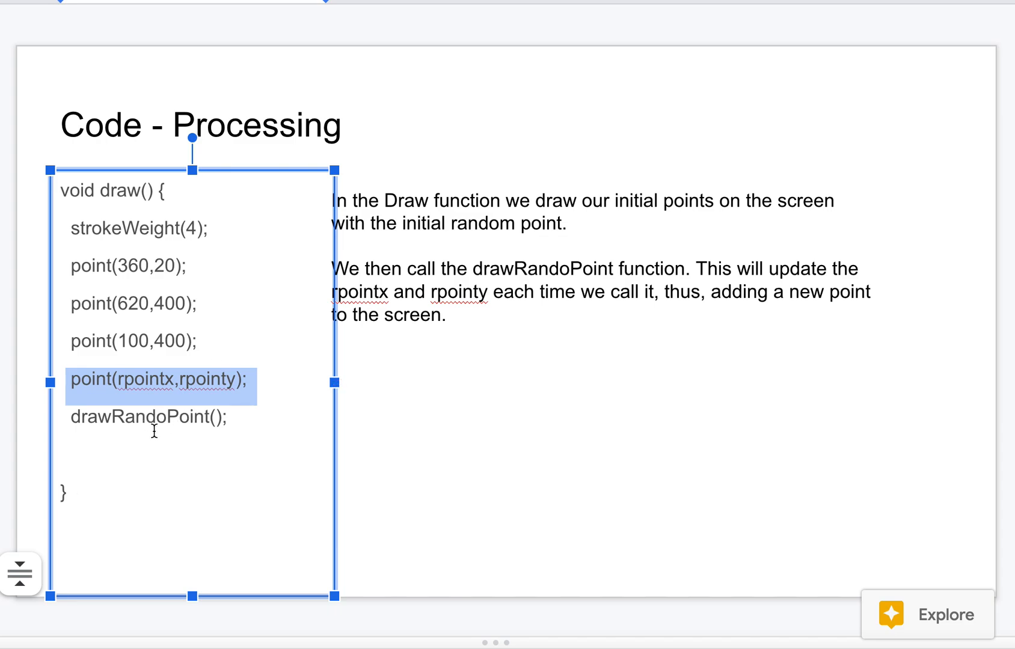